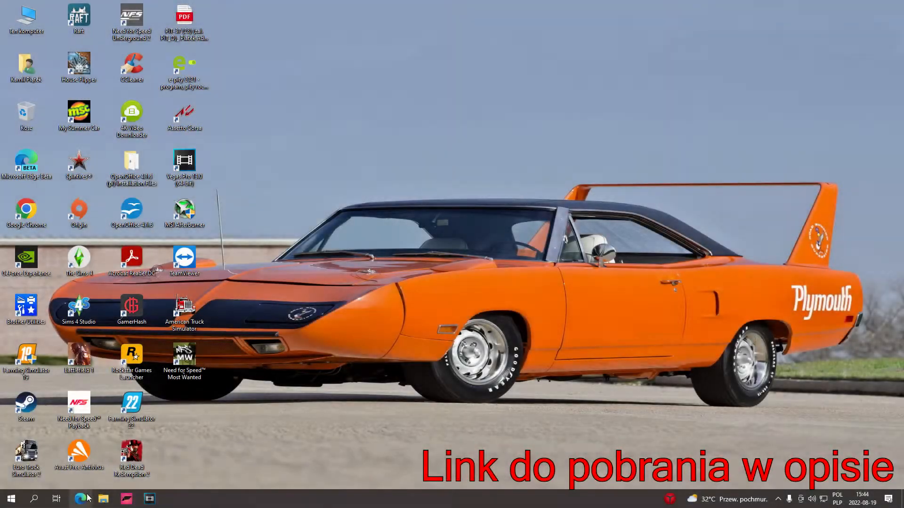
Search Google for 'reshade' in Microsoft Edge
{"action": "left_click", "coordinate": [80, 499]}
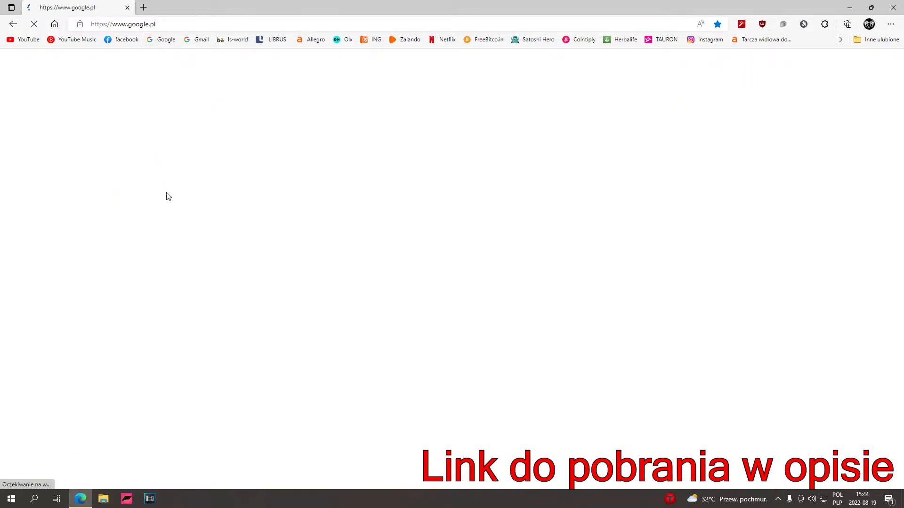
{"action": "type", "text": "reshade"}
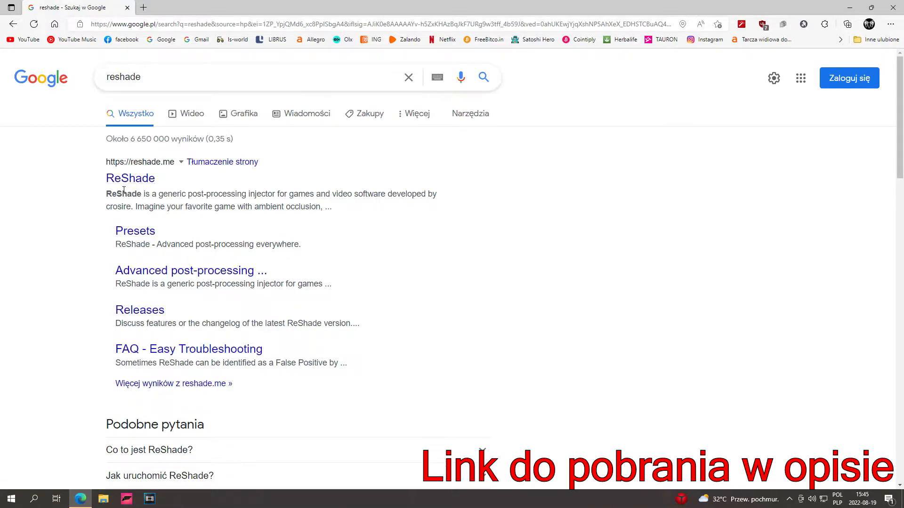
Download the ReShade 5.3.0 setup from reshade.me and keep the file despite the warning
{"action": "left_click", "coordinate": [130, 178]}
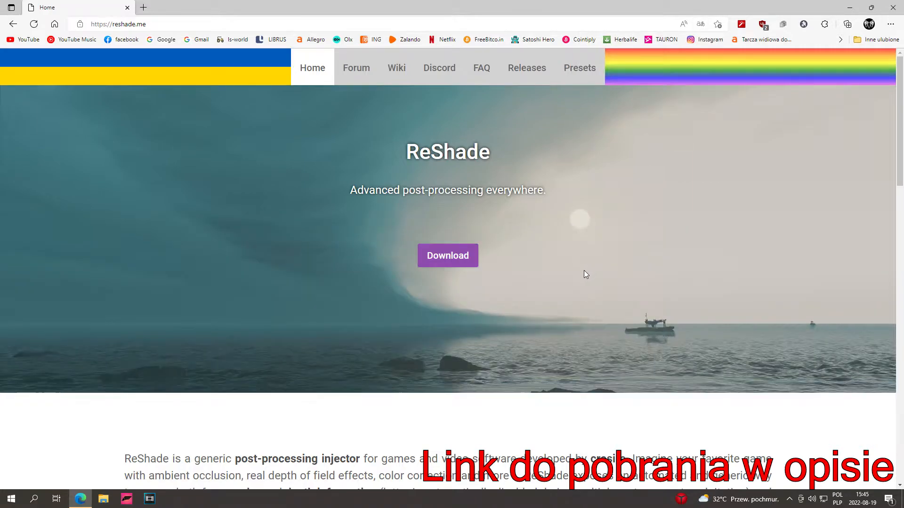
{"action": "mouse_move", "coordinate": [538, 267]}
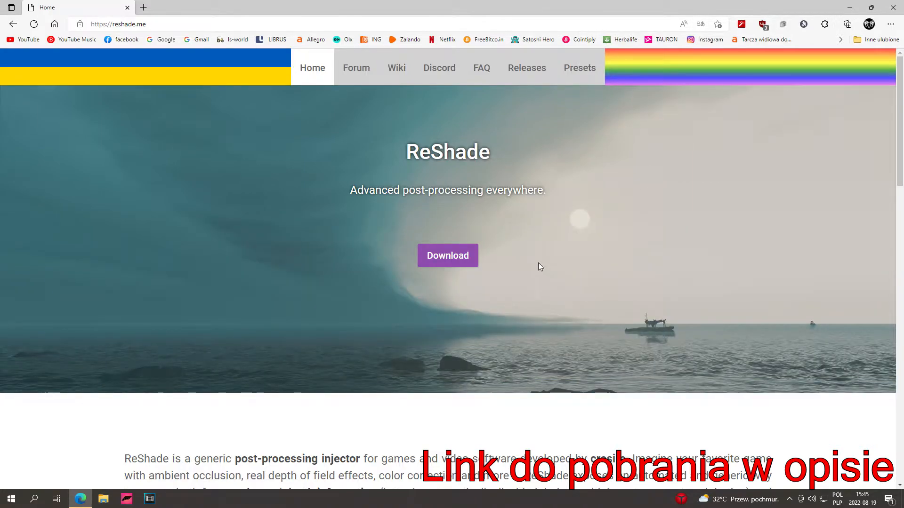
{"action": "left_click", "coordinate": [448, 256]}
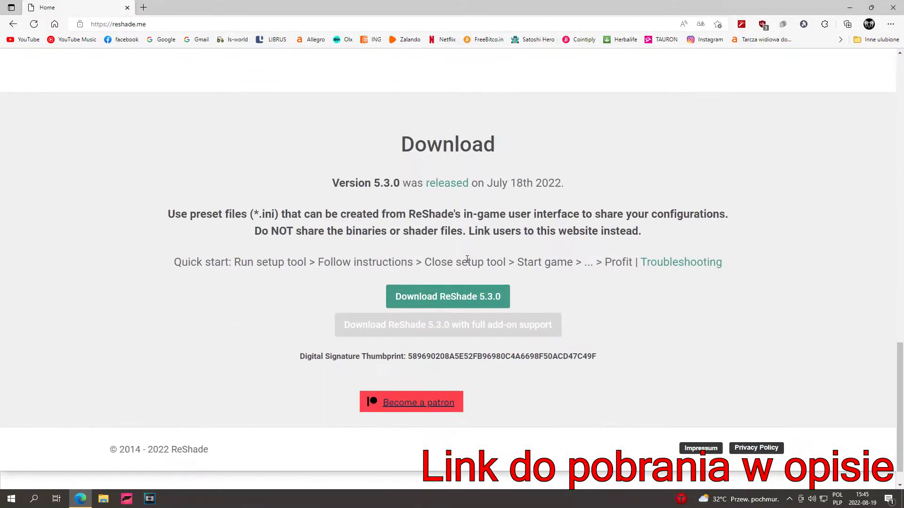
{"action": "mouse_move", "coordinate": [455, 296]}
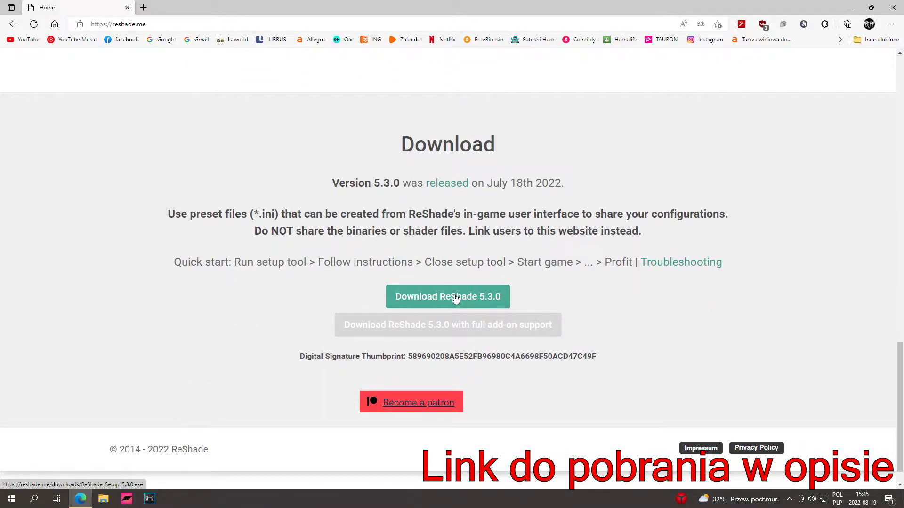
{"action": "left_click", "coordinate": [448, 296]}
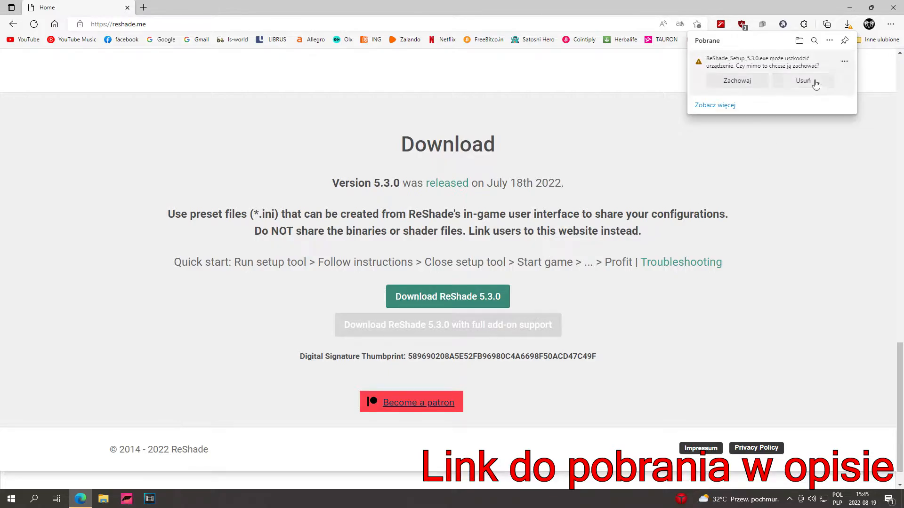
{"action": "left_click", "coordinate": [737, 81]}
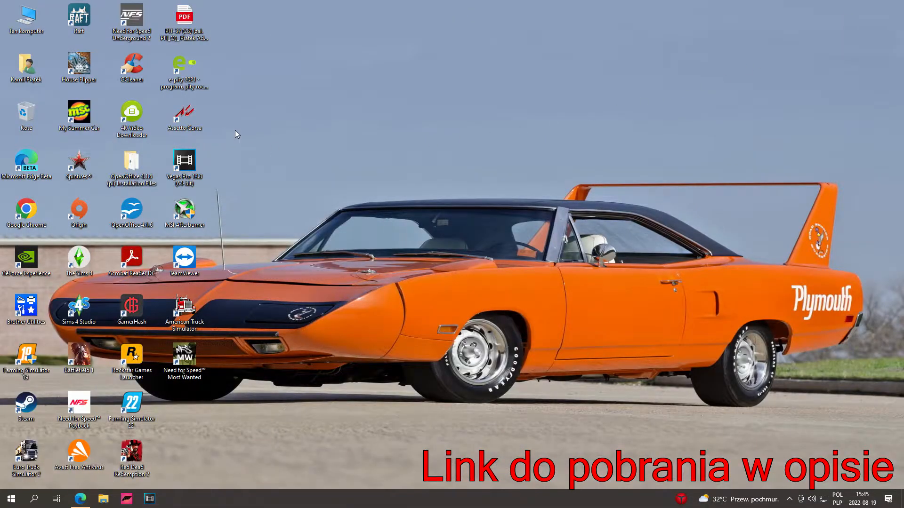
Launch ReShade_Setup_5.3.0.exe from Downloads and allow it past the security warning
{"action": "left_click", "coordinate": [103, 499]}
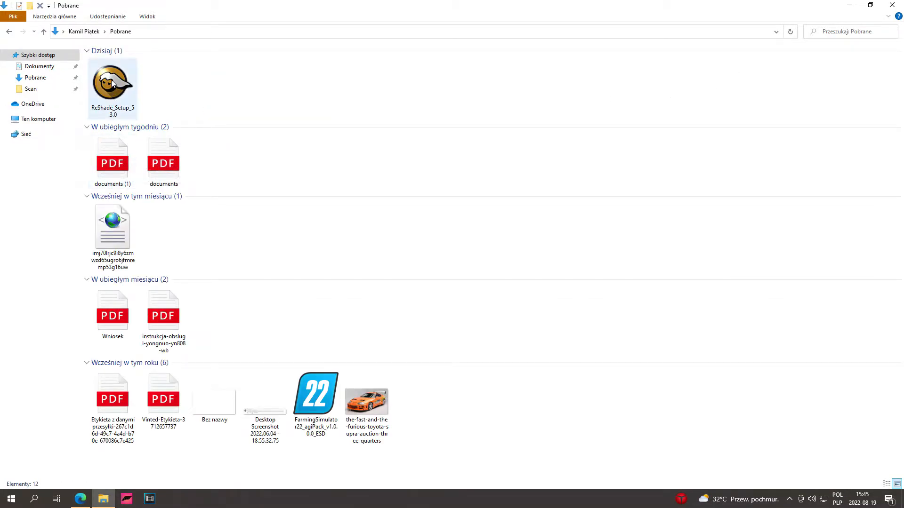
{"action": "double_click", "coordinate": [112, 85]}
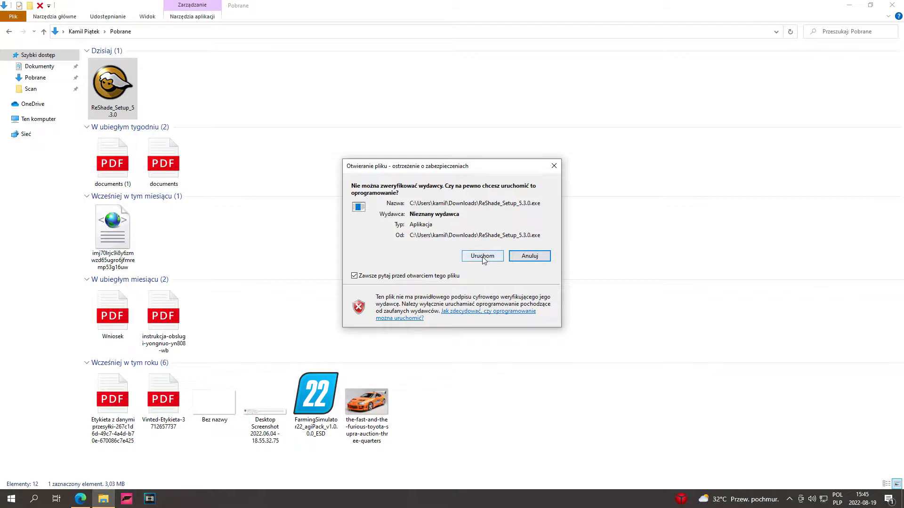
{"action": "left_click", "coordinate": [482, 256]}
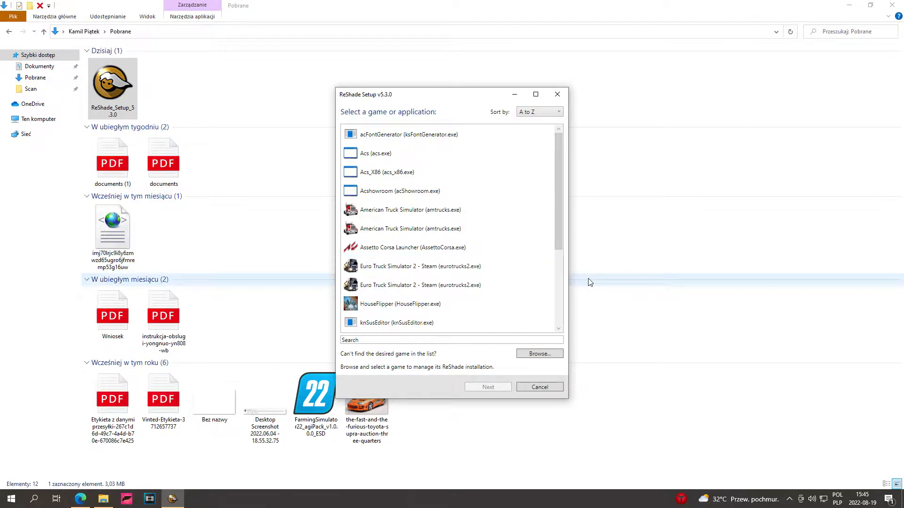
Browse to D:\Program Files (x86)\Farming Simulator 2022\x64 to pick the game executable
{"action": "scroll", "scroll_direction": "down", "scroll_amount": 3}
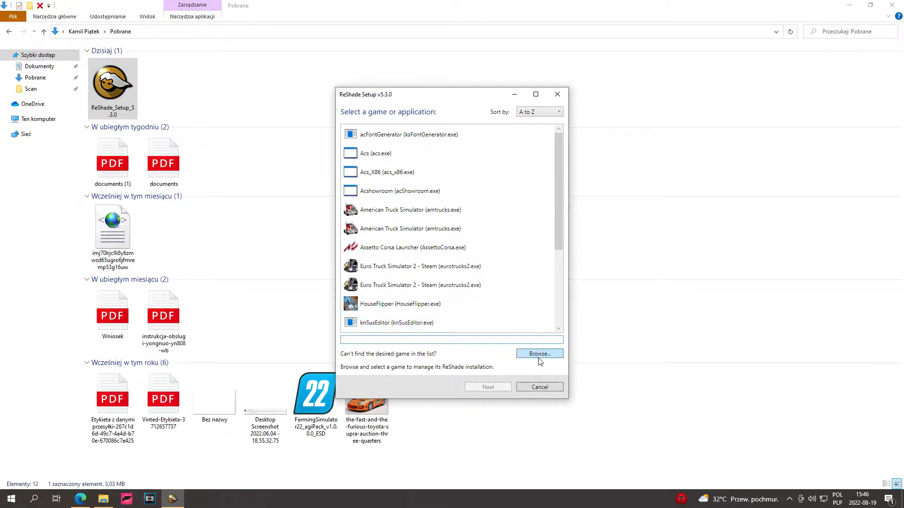
{"action": "left_click", "coordinate": [540, 353]}
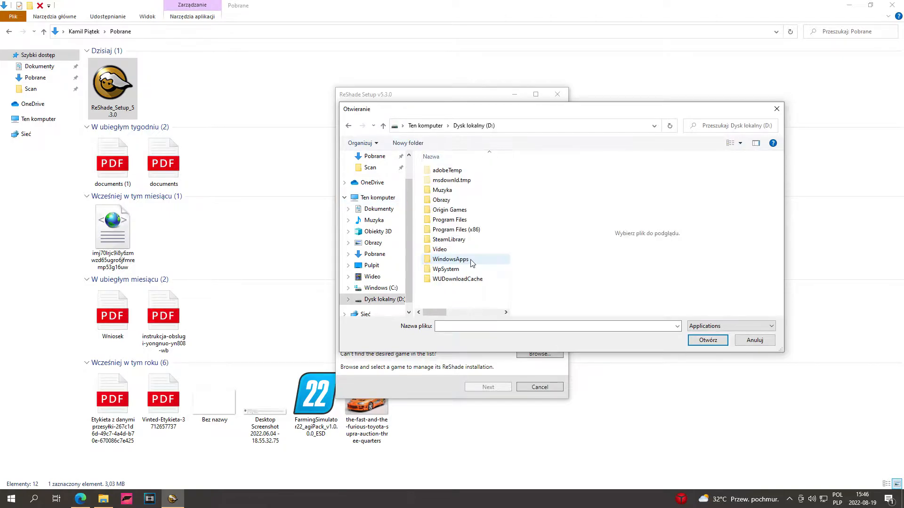
{"action": "double_click", "coordinate": [455, 229]}
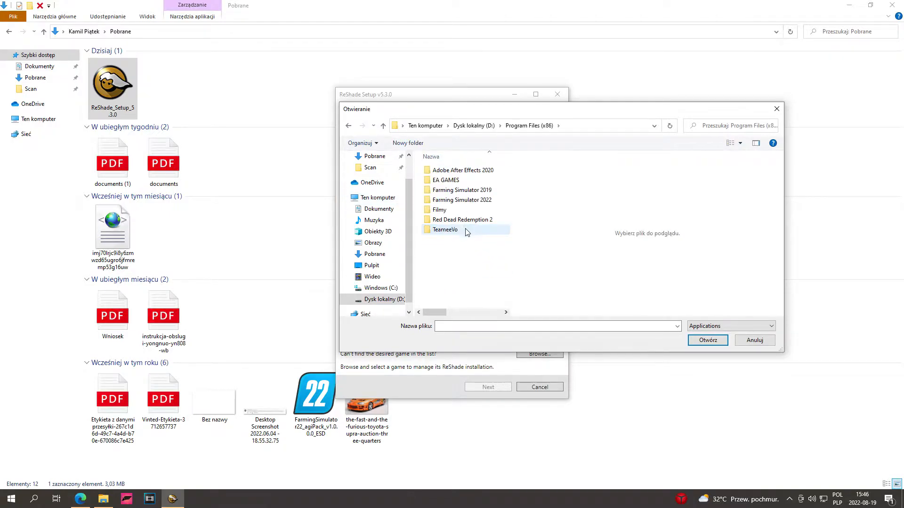
{"action": "double_click", "coordinate": [462, 200]}
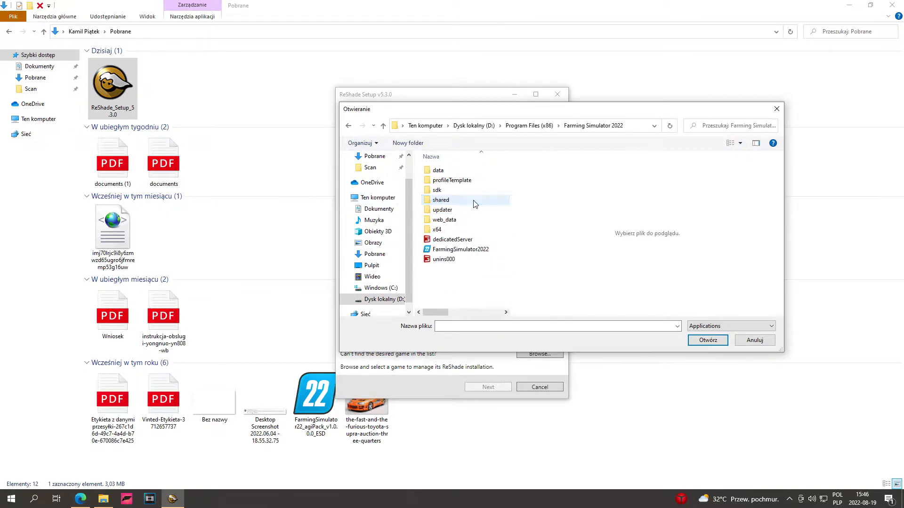
{"action": "left_click", "coordinate": [437, 228]}
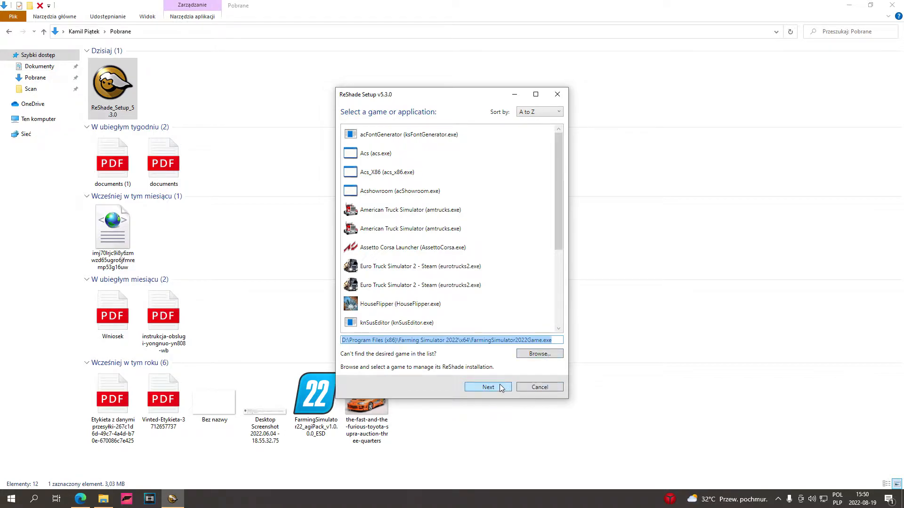
Install ReShade for DirectX 10/11/12 with all effect packages checked
{"action": "left_click", "coordinate": [487, 387]}
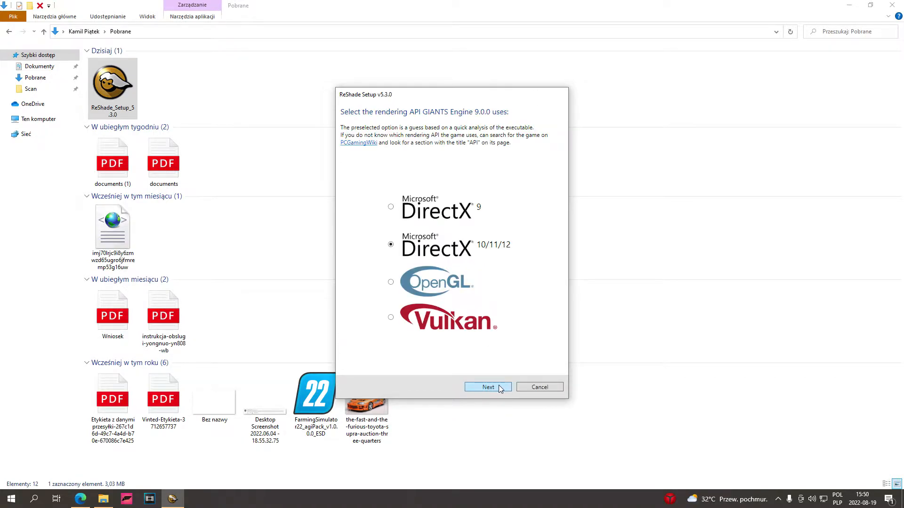
{"action": "left_click", "coordinate": [487, 387]}
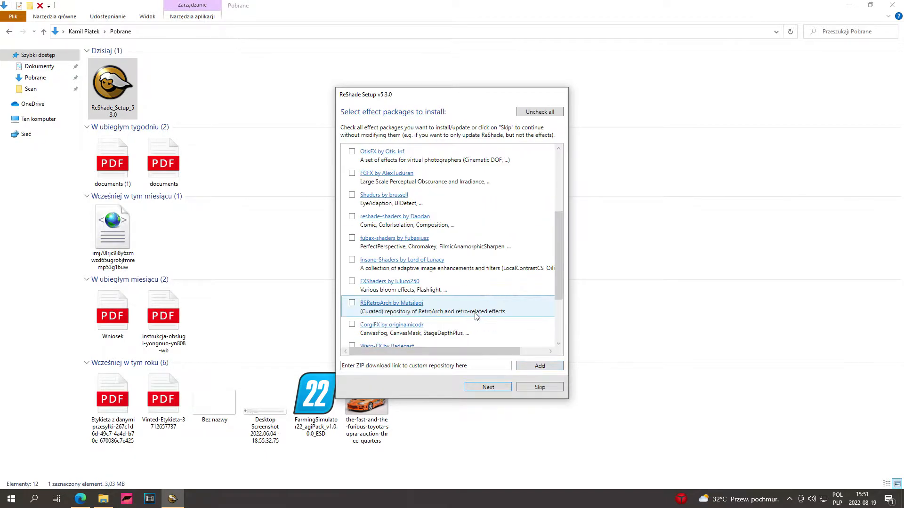
{"action": "mouse_move", "coordinate": [483, 220]}
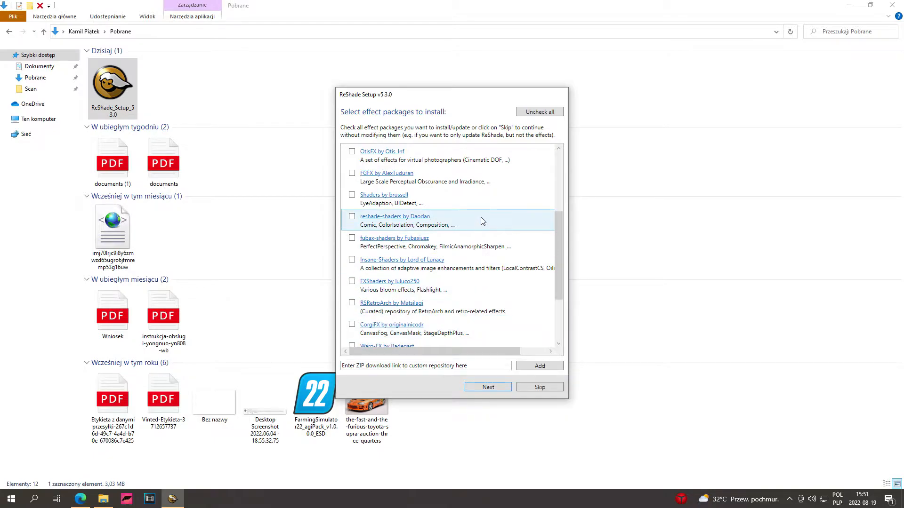
{"action": "left_click", "coordinate": [539, 111]}
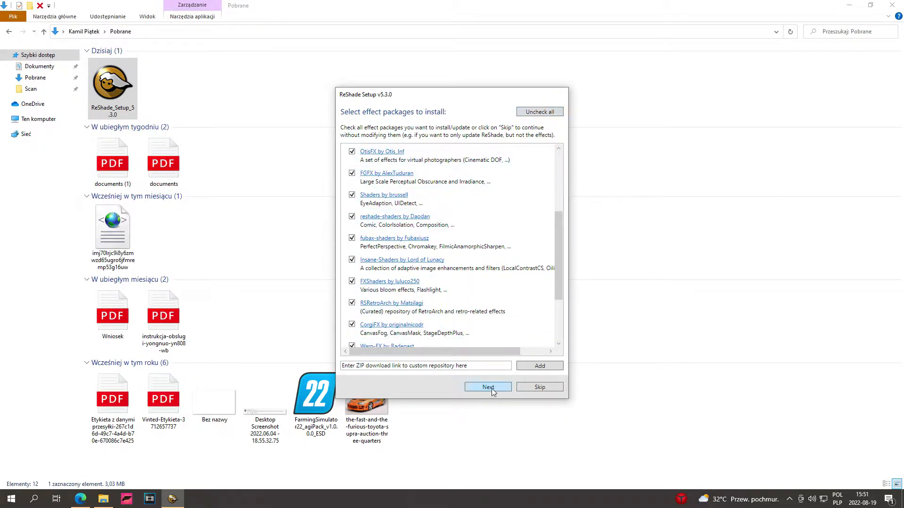
{"action": "left_click", "coordinate": [487, 387]}
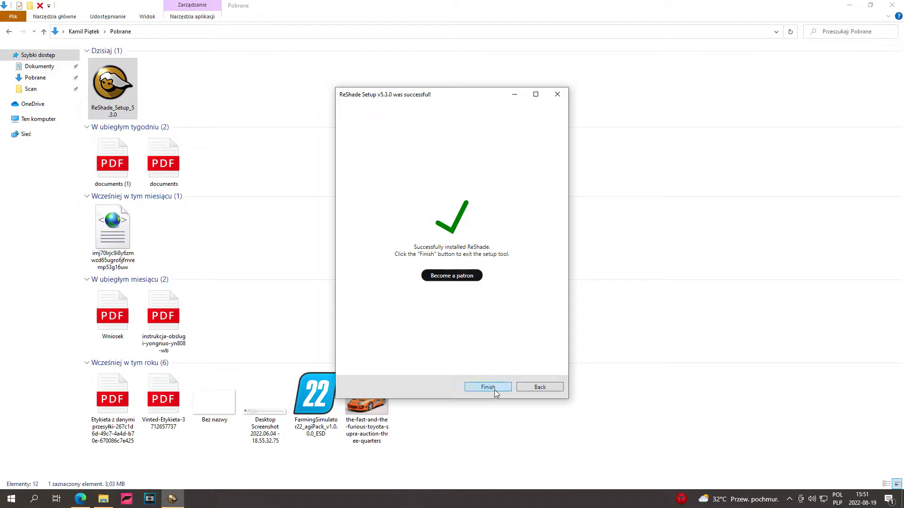
Finish setup and try the AspectRatioComposition, Cathode and CMYK_Halftone effects in the in-game overlay
{"action": "left_click", "coordinate": [488, 386]}
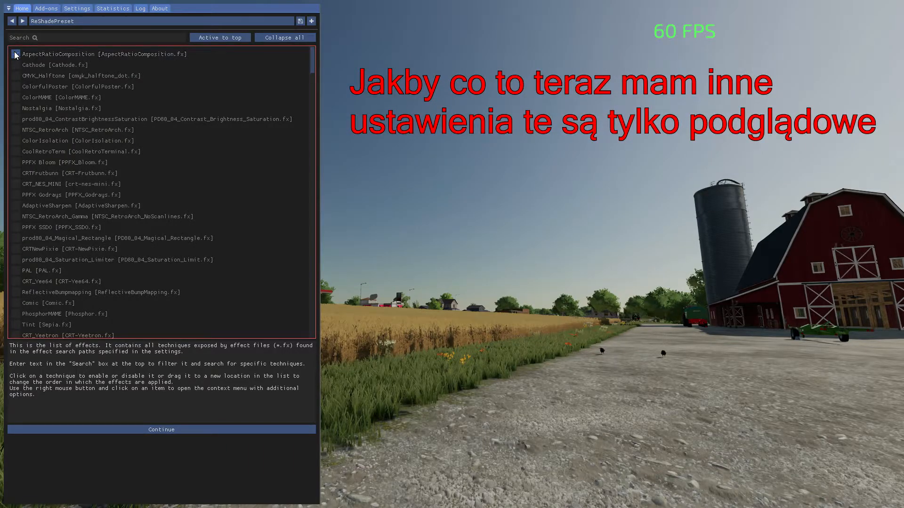
{"action": "left_click", "coordinate": [14, 65]}
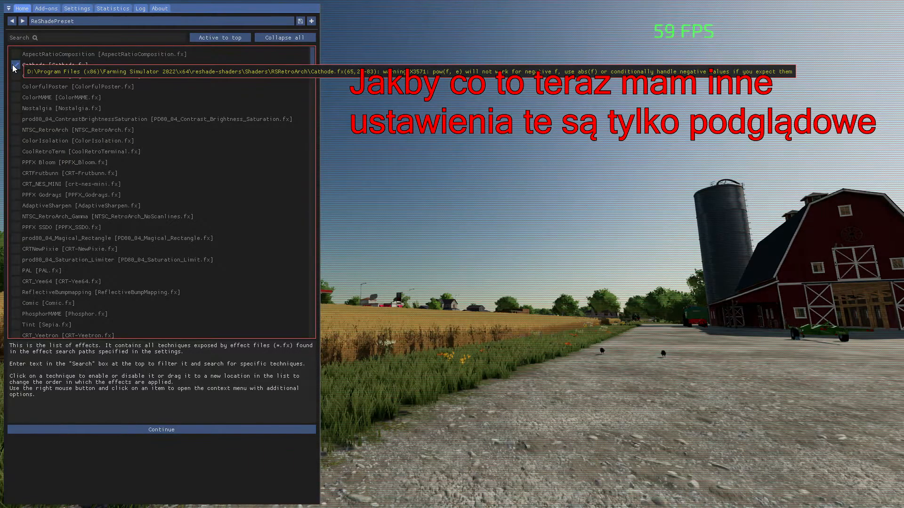
{"action": "left_click", "coordinate": [14, 75]}
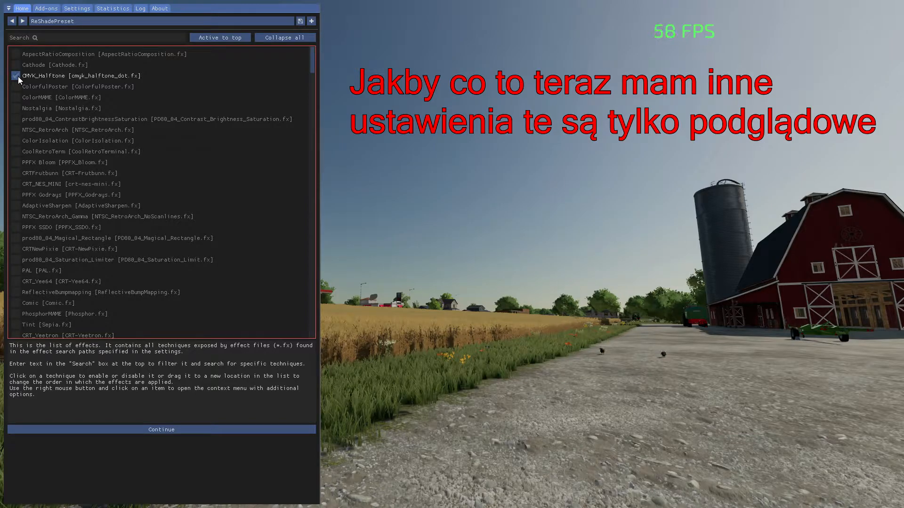
{"action": "left_click", "coordinate": [14, 75]}
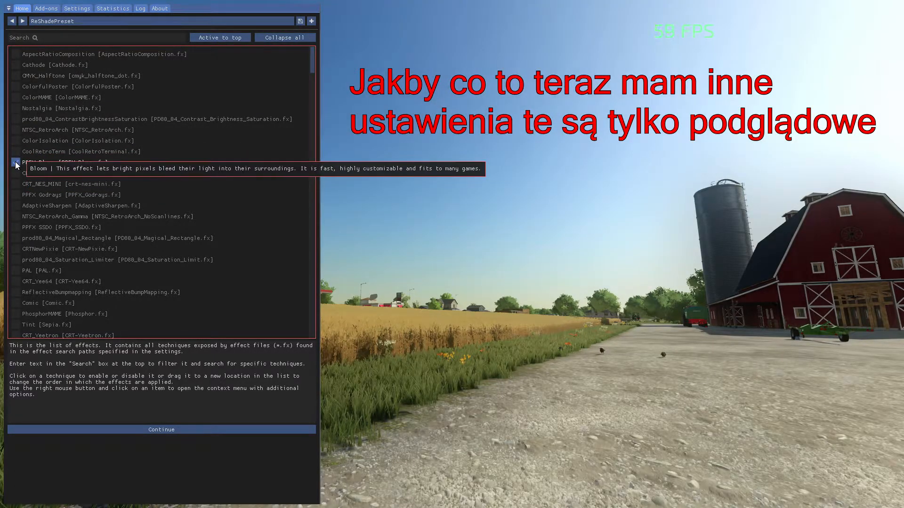
Toggle Bloom and enable Godrays, AdaptiveSharpen and SSDO effects in the ReShade overlay
{"action": "left_click", "coordinate": [13, 162]}
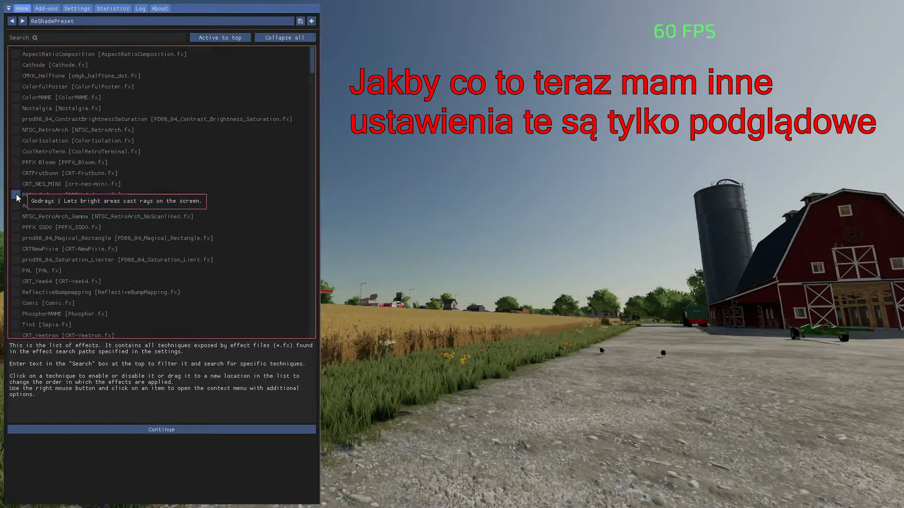
{"action": "left_click", "coordinate": [13, 194]}
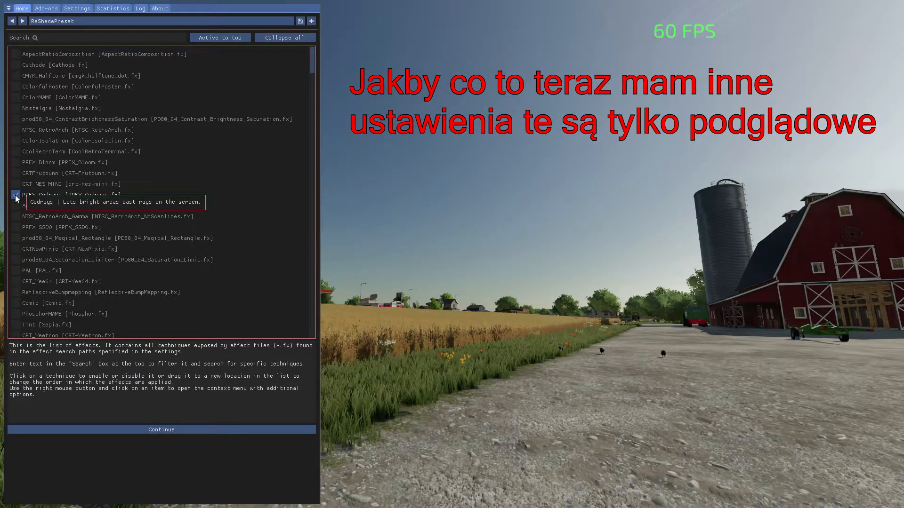
{"action": "left_click", "coordinate": [15, 205]}
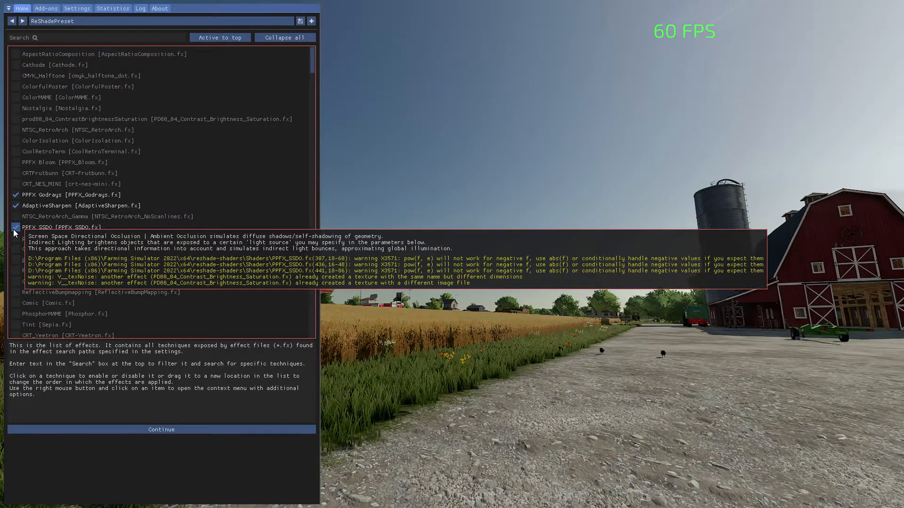
{"action": "left_click", "coordinate": [13, 227]}
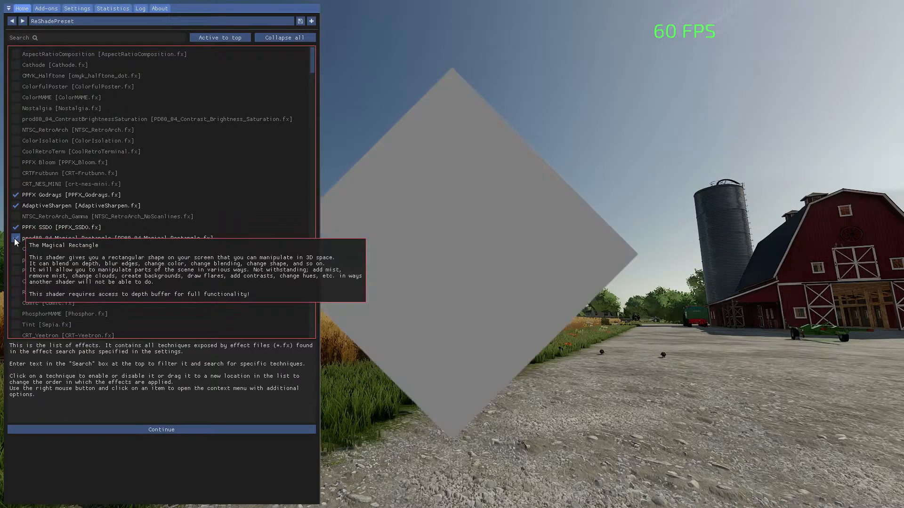
{"action": "left_click", "coordinate": [13, 239]}
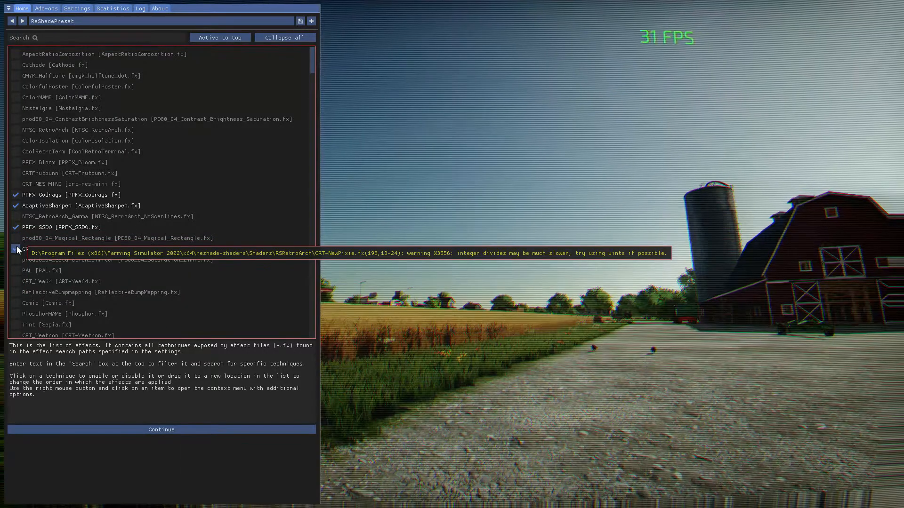
{"action": "left_click", "coordinate": [14, 249]}
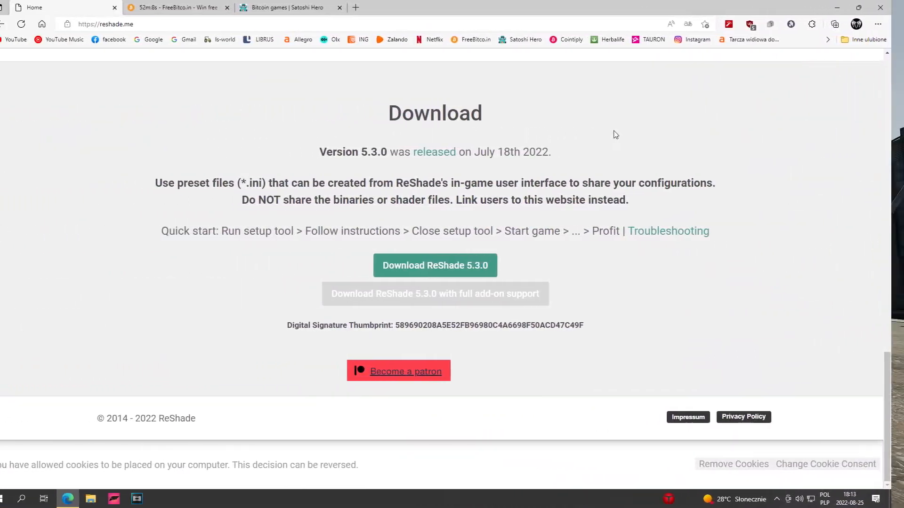
{"action": "mouse_move", "coordinate": [240, 41]}
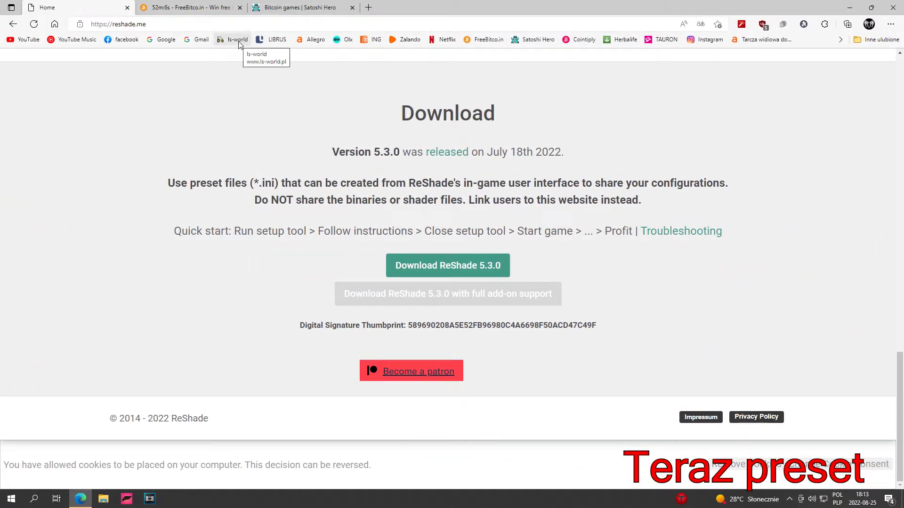
Search ls-world for 'reshade' and locate the Reshade preset mod for Farming Simulator 2022
{"action": "left_click", "coordinate": [234, 39]}
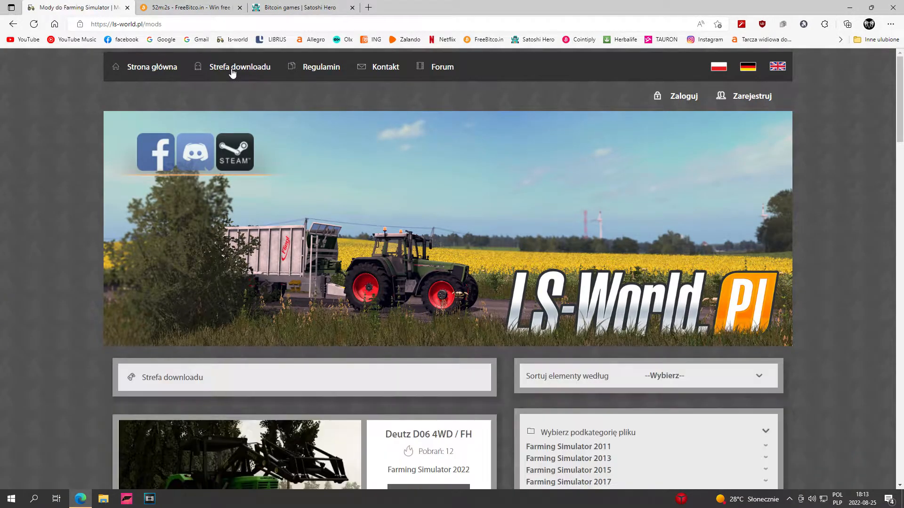
{"action": "scroll", "scroll_direction": "down", "scroll_amount": 3}
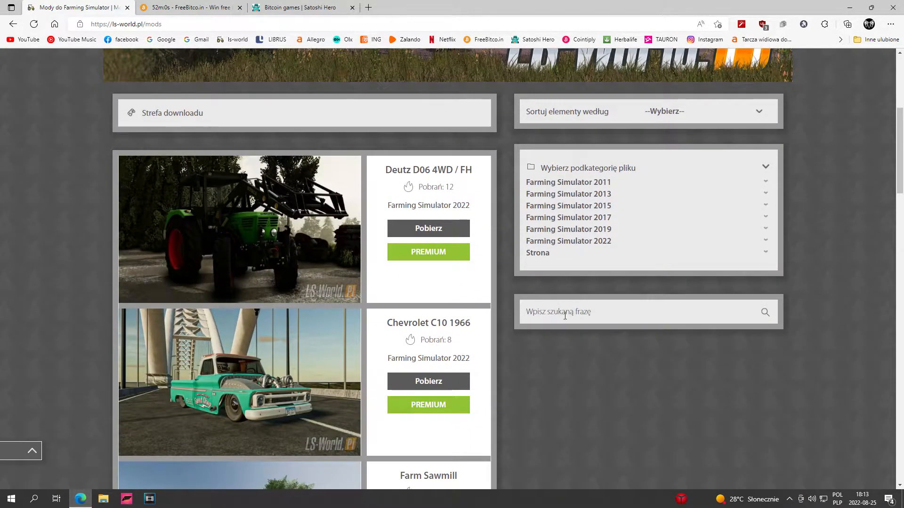
{"action": "type", "text": "re"}
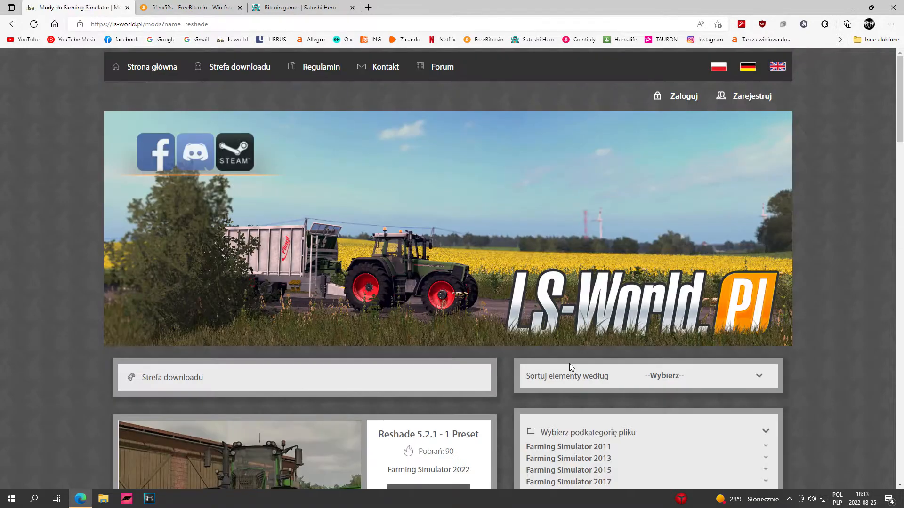
{"action": "scroll", "scroll_direction": "down", "scroll_amount": 3}
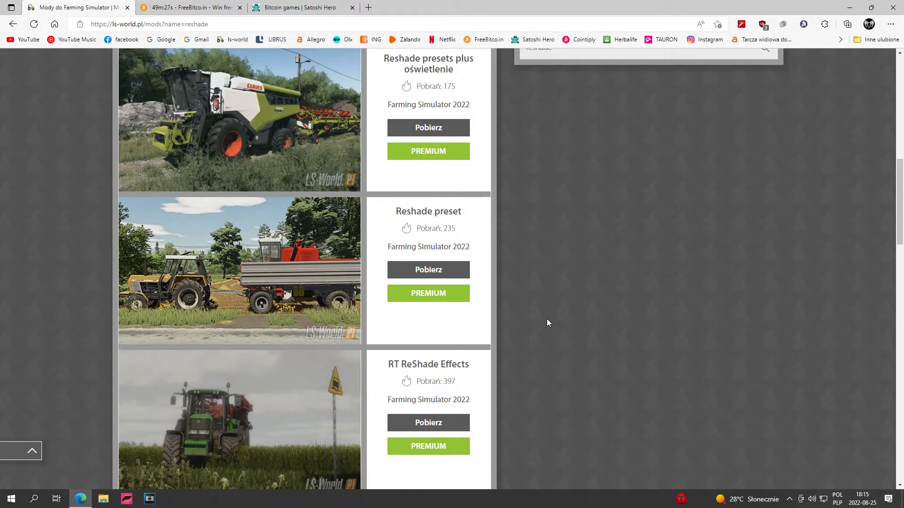
{"action": "scroll", "scroll_direction": "down", "scroll_amount": 3}
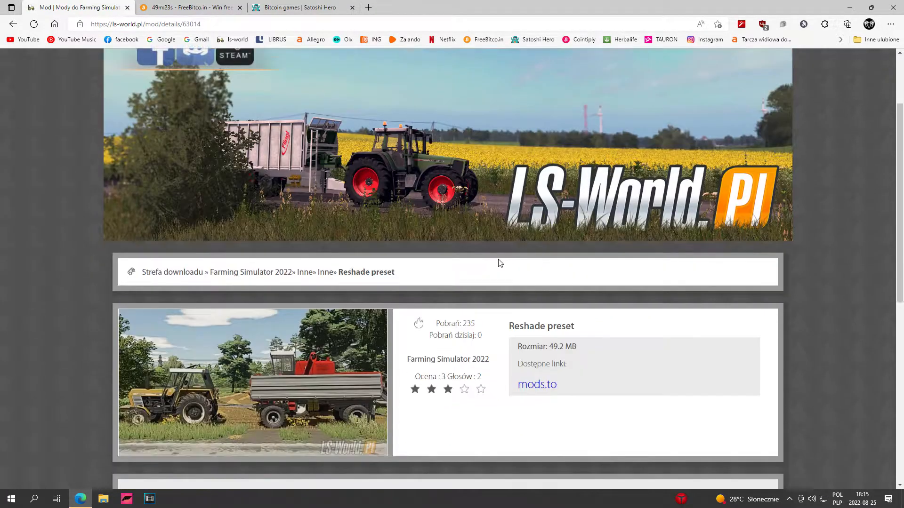
Generate the mods.to direct link for Reshade.zip and start downloading it
{"action": "left_click", "coordinate": [537, 384]}
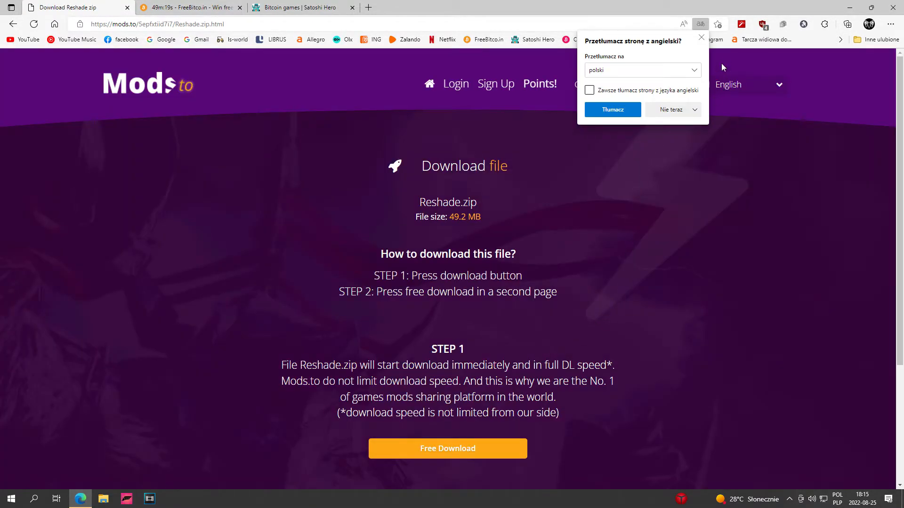
{"action": "left_click", "coordinate": [700, 37]}
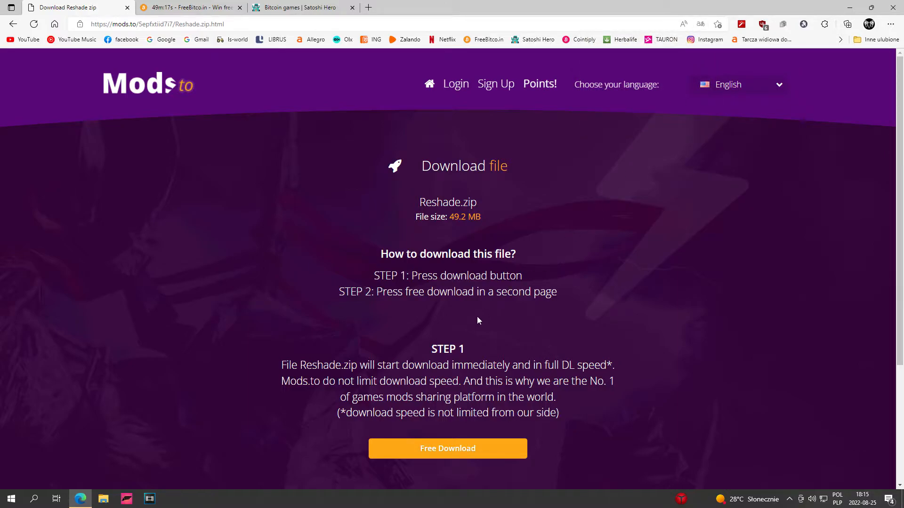
{"action": "left_click", "coordinate": [448, 448]}
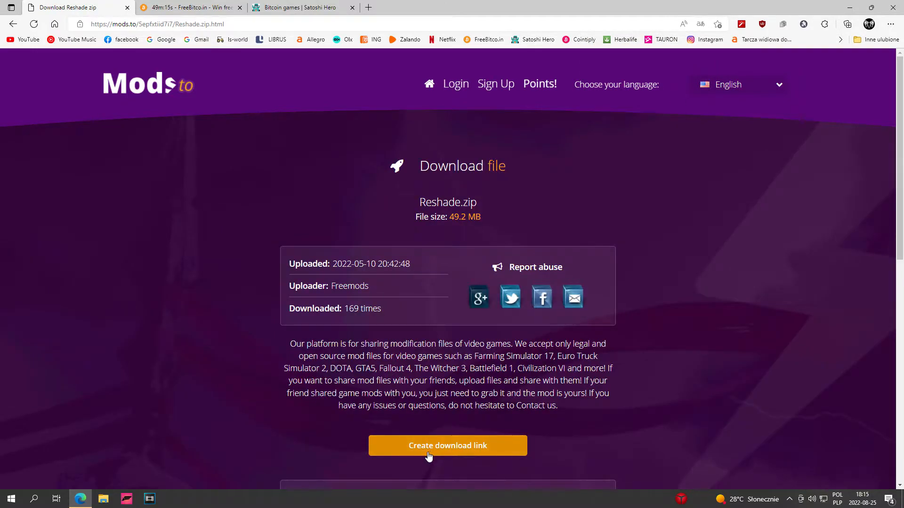
{"action": "left_click", "coordinate": [448, 446]}
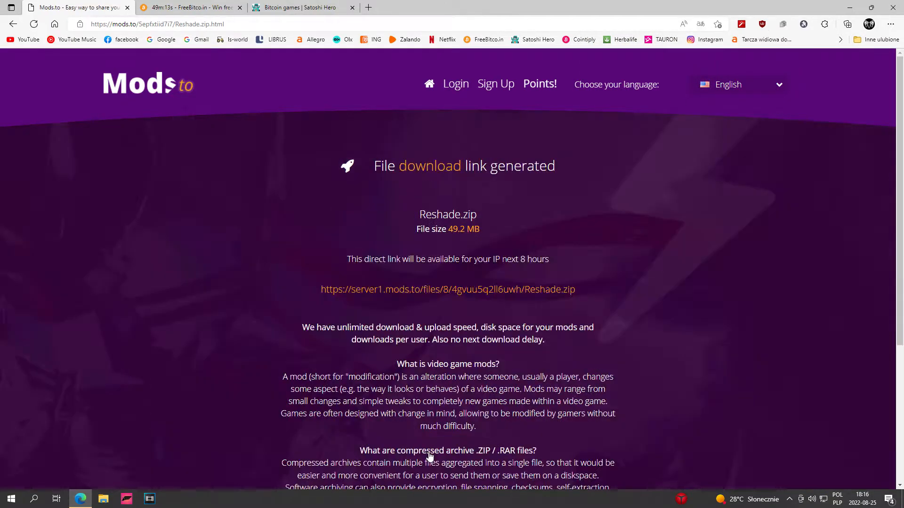
{"action": "scroll", "scroll_direction": "down", "scroll_amount": 3}
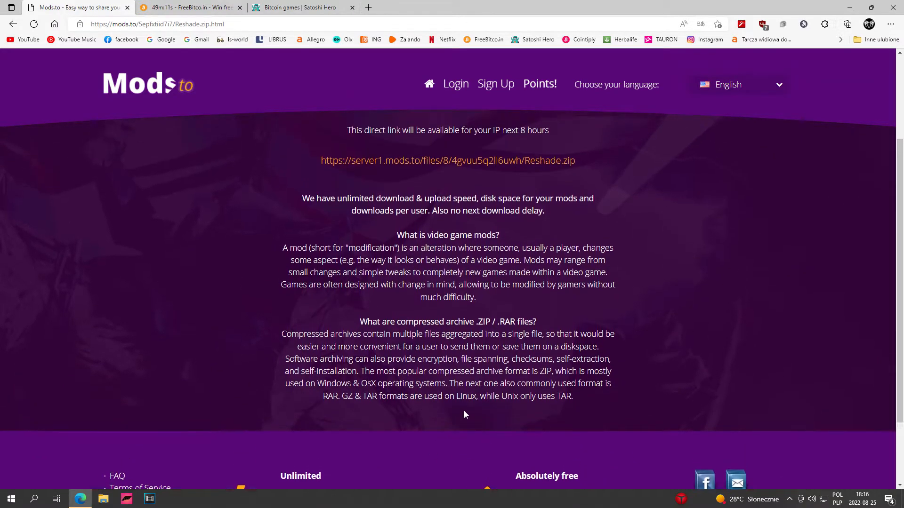
{"action": "left_click", "coordinate": [455, 297]}
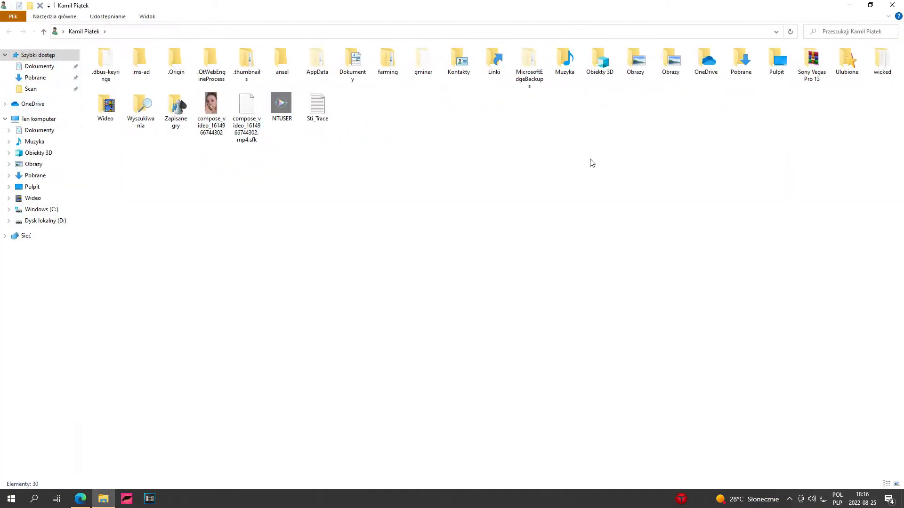
Open the downloaded Reshade.zip in Pobrane and its inner Reshade folder
{"action": "left_click", "coordinate": [36, 78]}
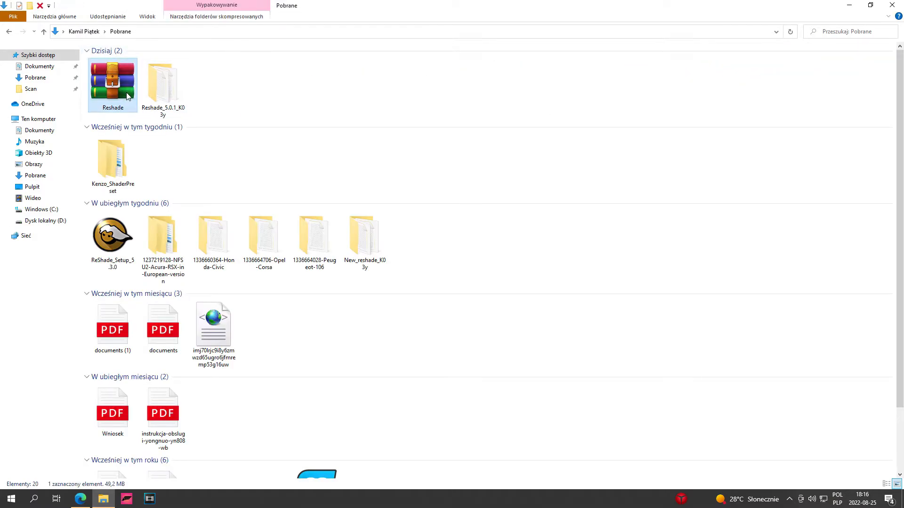
{"action": "double_click", "coordinate": [113, 80]}
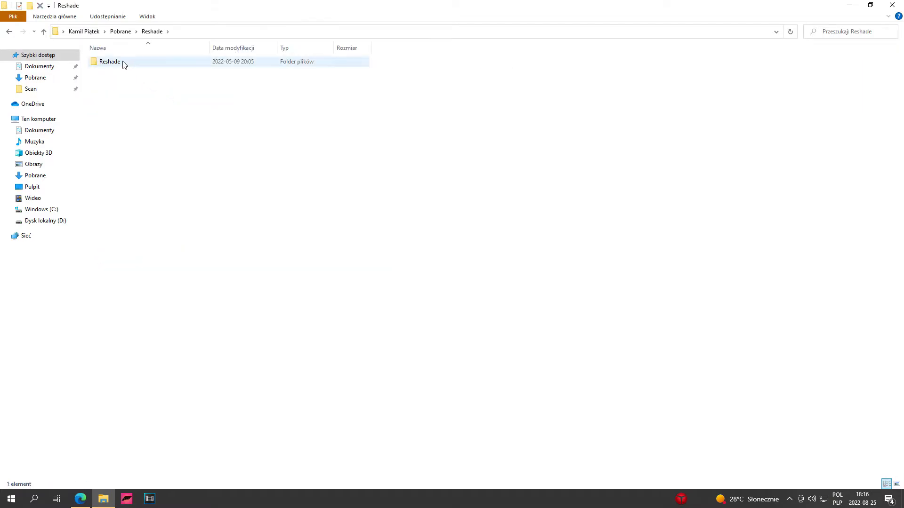
{"action": "double_click", "coordinate": [109, 61]}
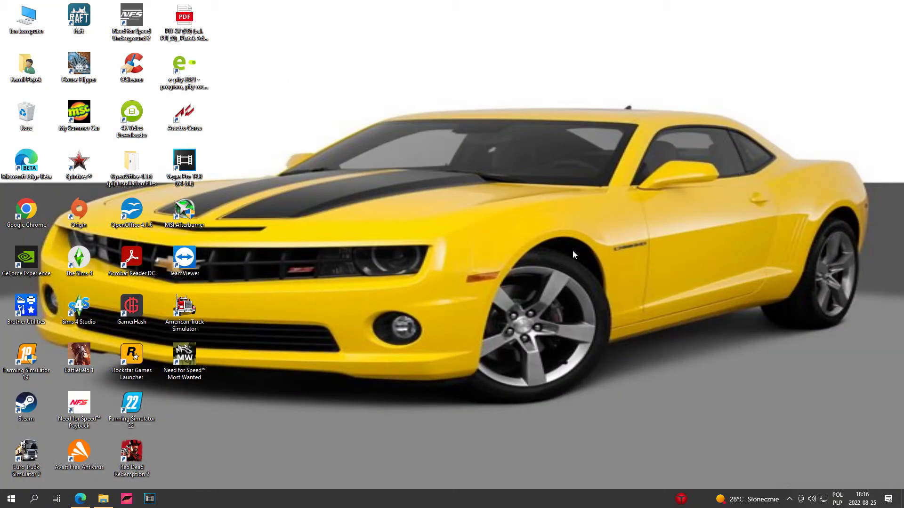
Navigate This PC to D:\Program Files (x86)\Farming Simulator 2022\x64
{"action": "left_click", "coordinate": [26, 17]}
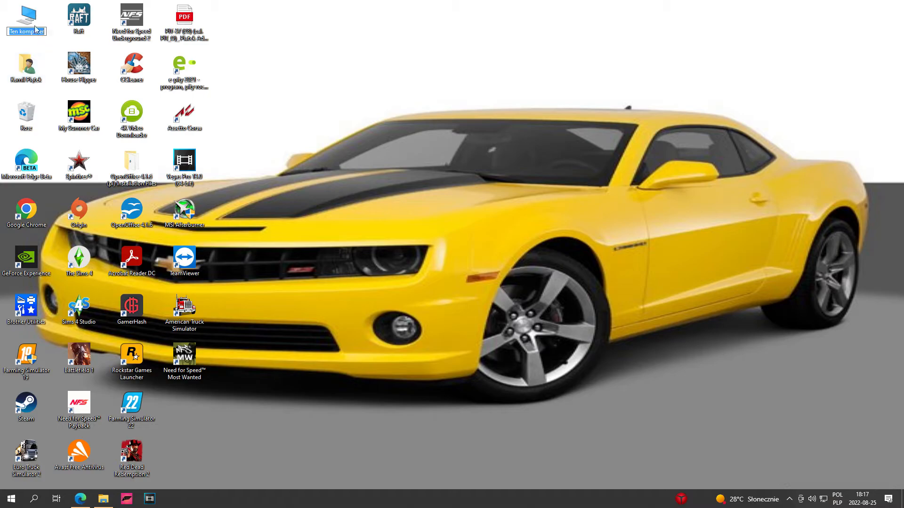
{"action": "double_click", "coordinate": [26, 17]}
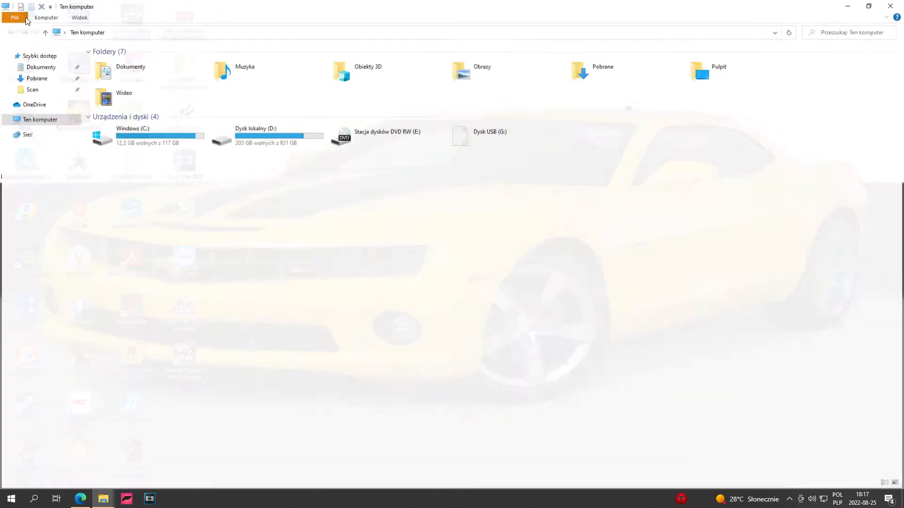
{"action": "double_click", "coordinate": [264, 137]}
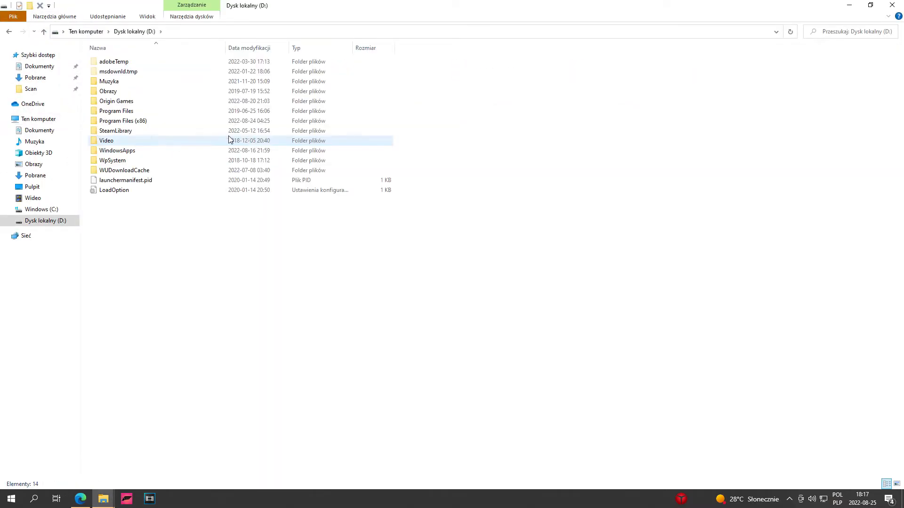
{"action": "double_click", "coordinate": [123, 120]}
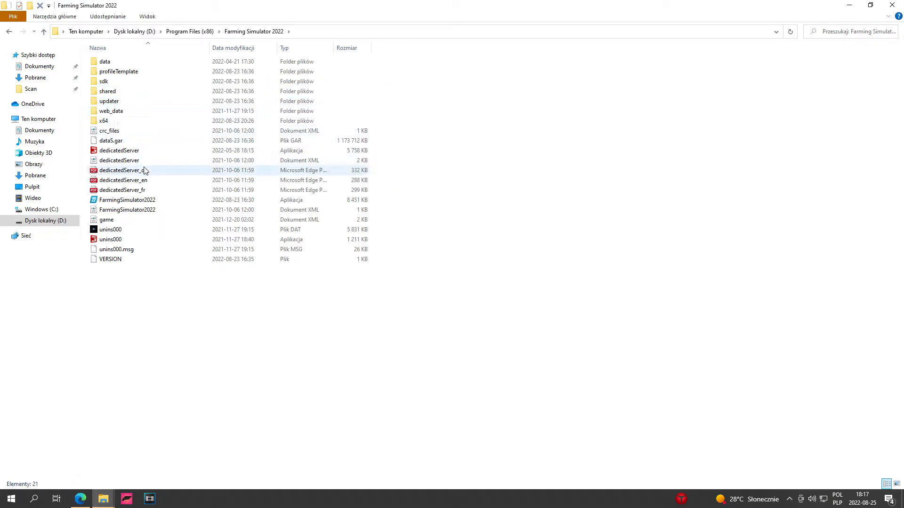
{"action": "double_click", "coordinate": [102, 120]}
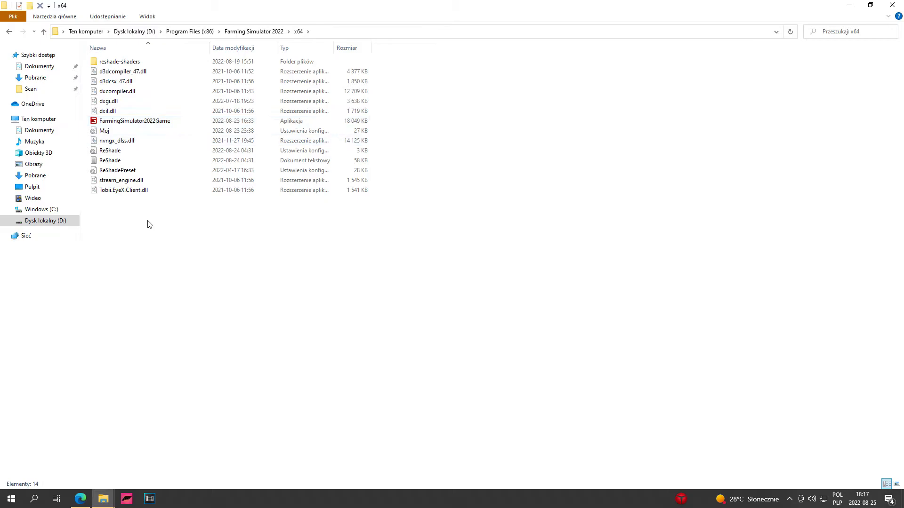
{"action": "mouse_move", "coordinate": [139, 233]}
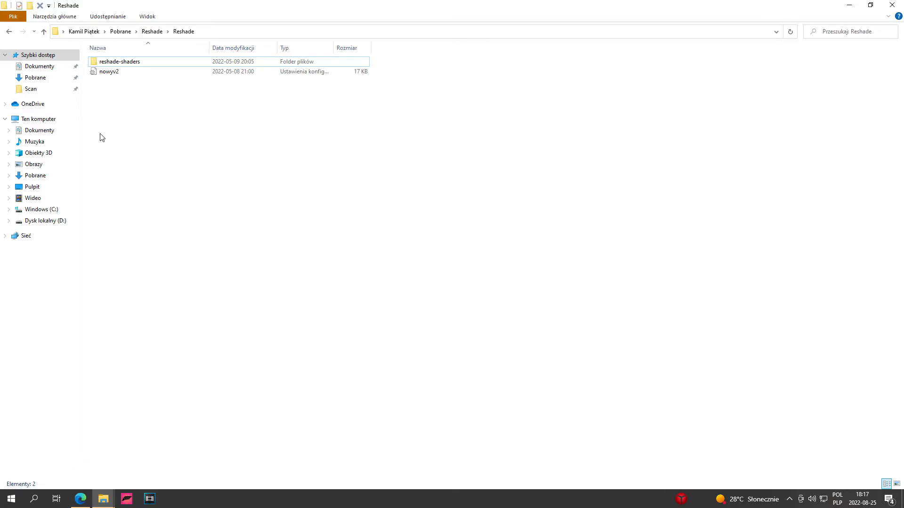
Paste the copied reshade-shaders folder and nowyv2 file into the FS22 x64 folder
{"action": "right_click", "coordinate": [103, 71]}
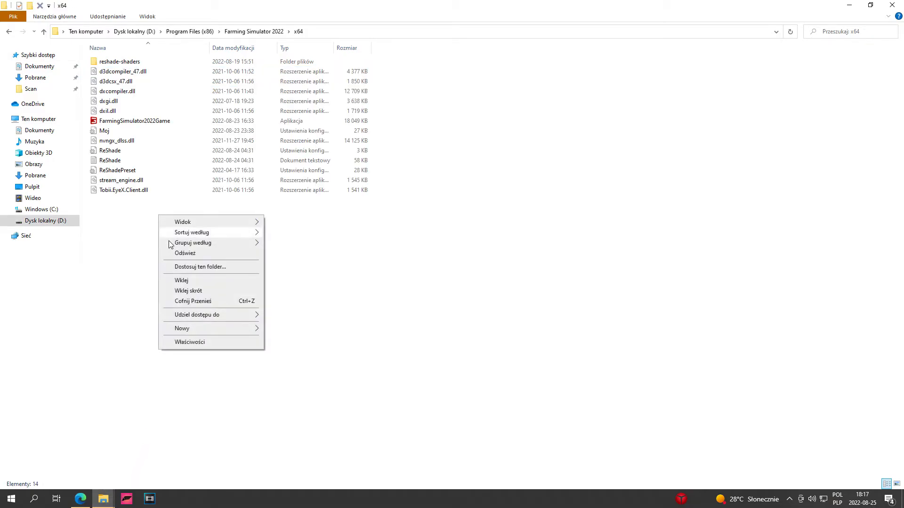
{"action": "left_click", "coordinate": [181, 281]}
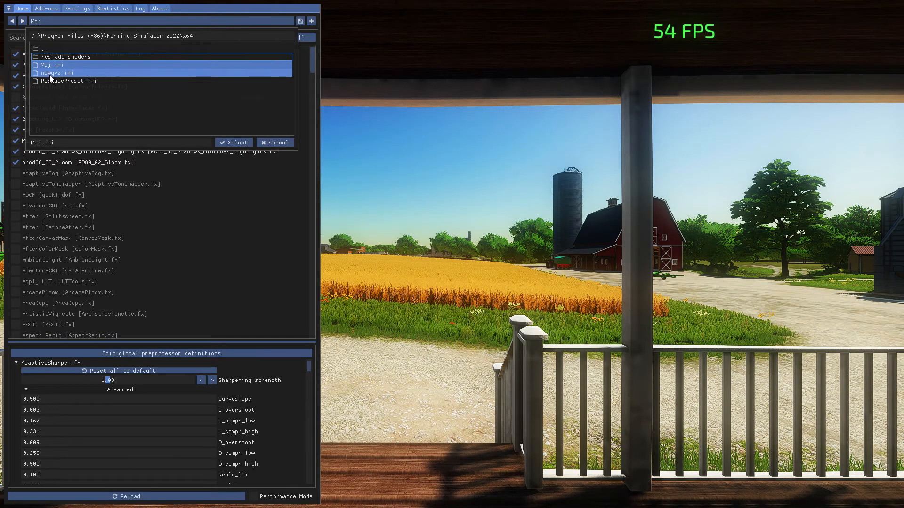
Load nowyv2.ini from the preset browser, then switch the active preset to ReShadePreset.ini
{"action": "left_click", "coordinate": [56, 73]}
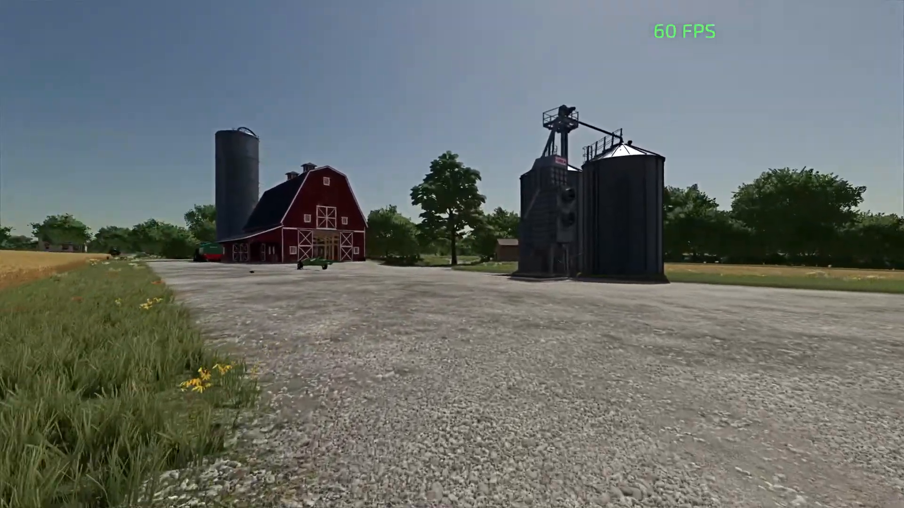
{"action": "scroll", "scroll_direction": "right", "scroll_amount": 3}
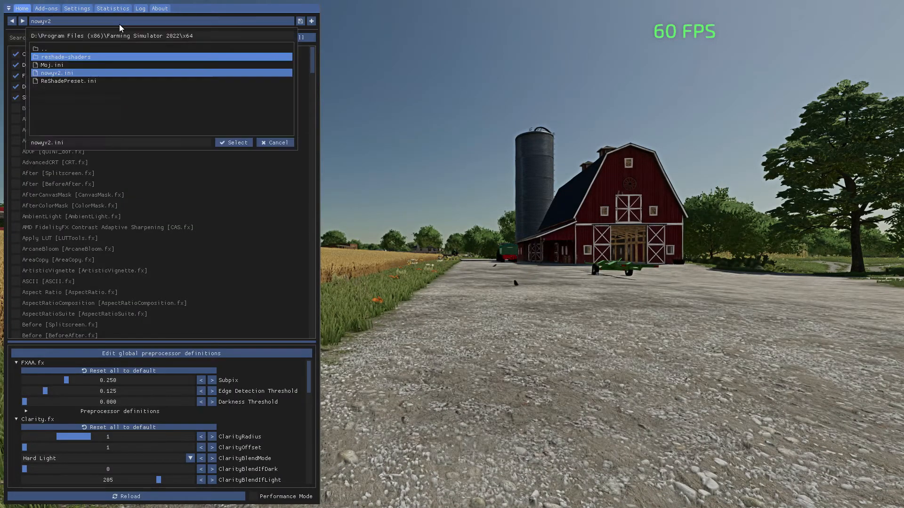
{"action": "left_click", "coordinate": [69, 81]}
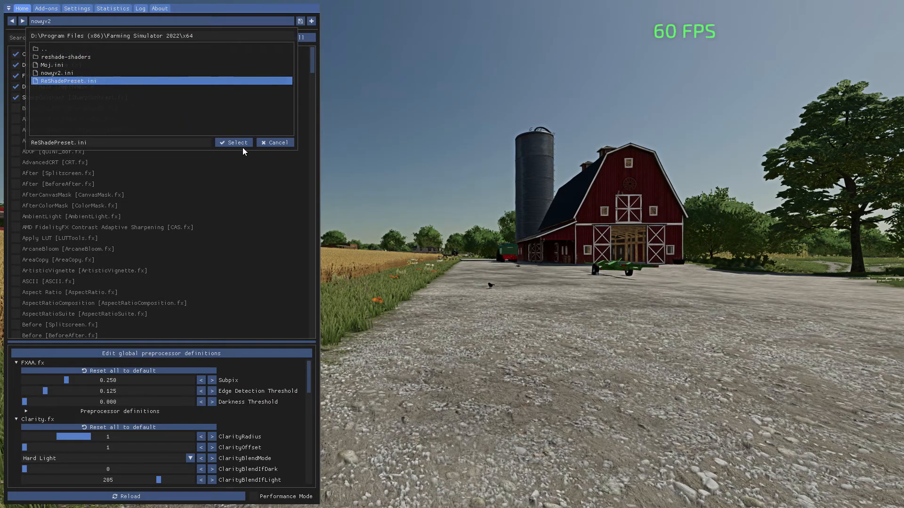
{"action": "left_click", "coordinate": [234, 142]}
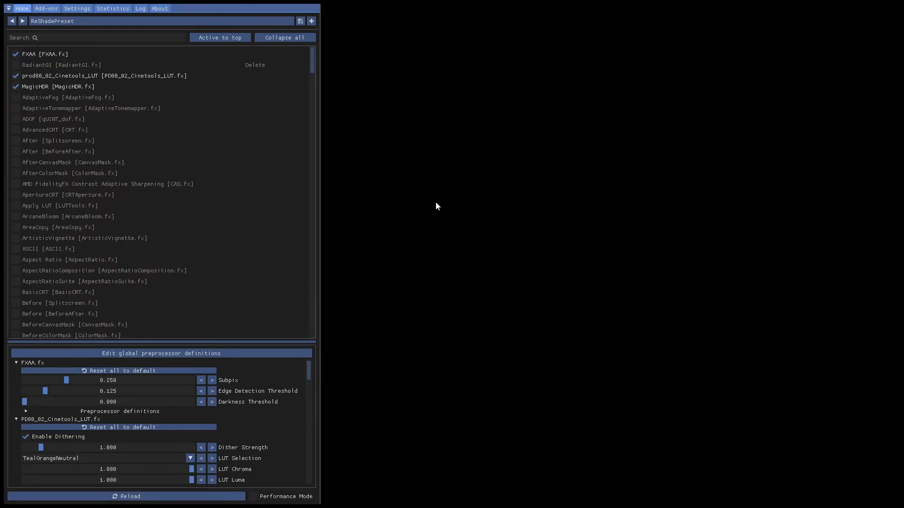